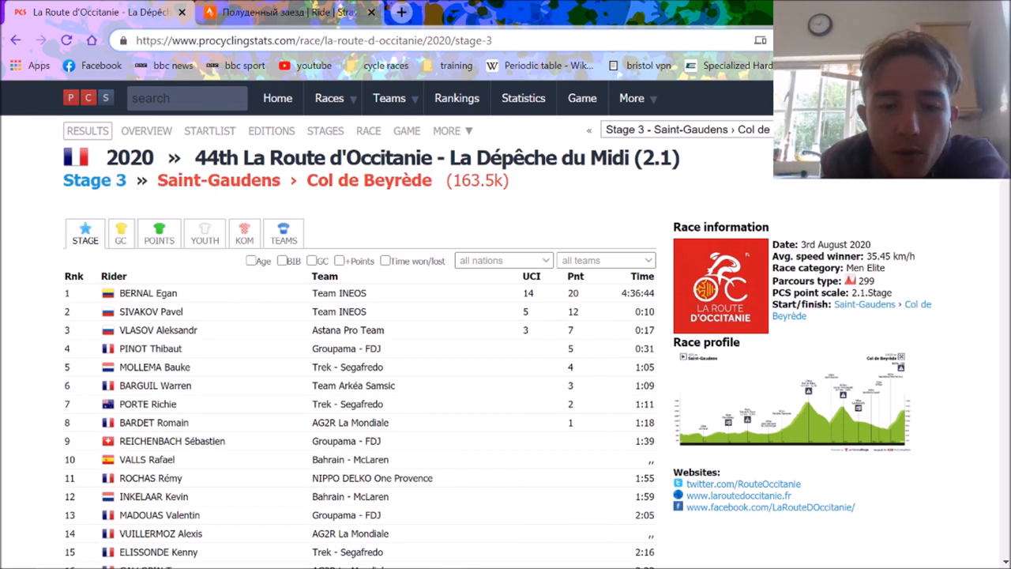
pyautogui.moveTo(177, 269)
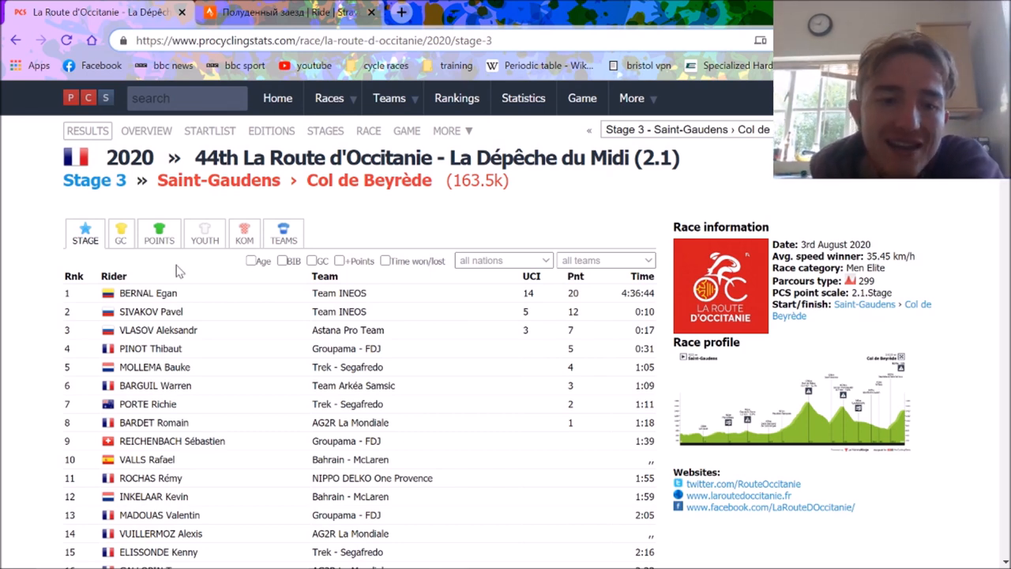
pyautogui.moveTo(149, 293)
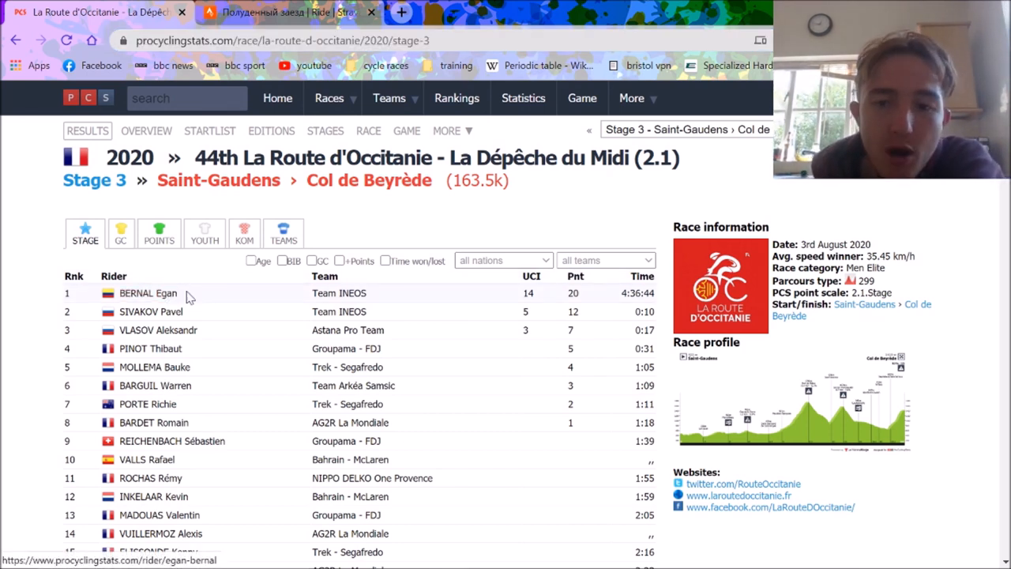
# - Scroll the stage results, open Aleksandr Vlasov's rider profile and browse his 2020 results
pyautogui.scroll(-3)
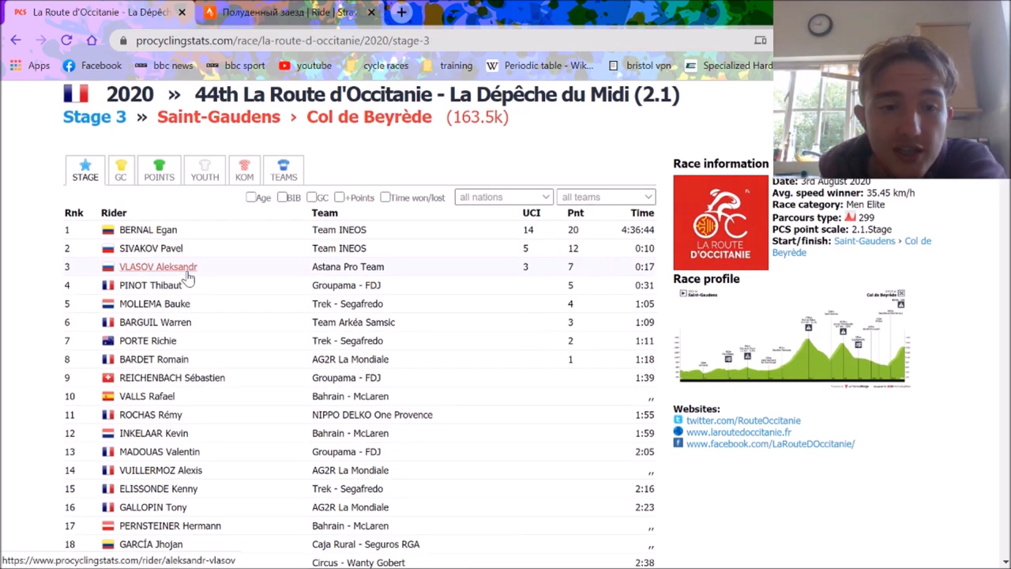
pyautogui.scroll(-3)
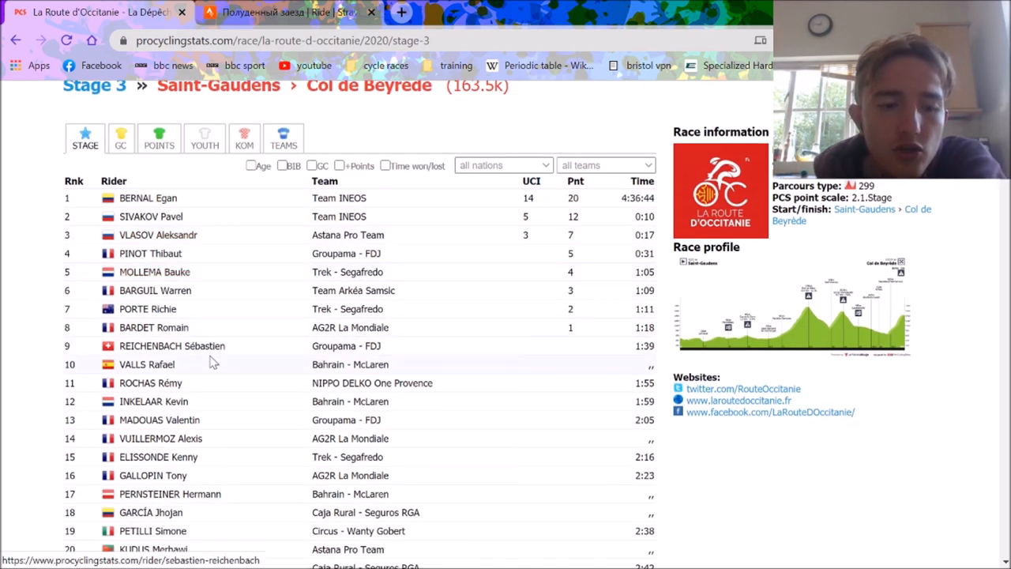
pyautogui.scroll(-3)
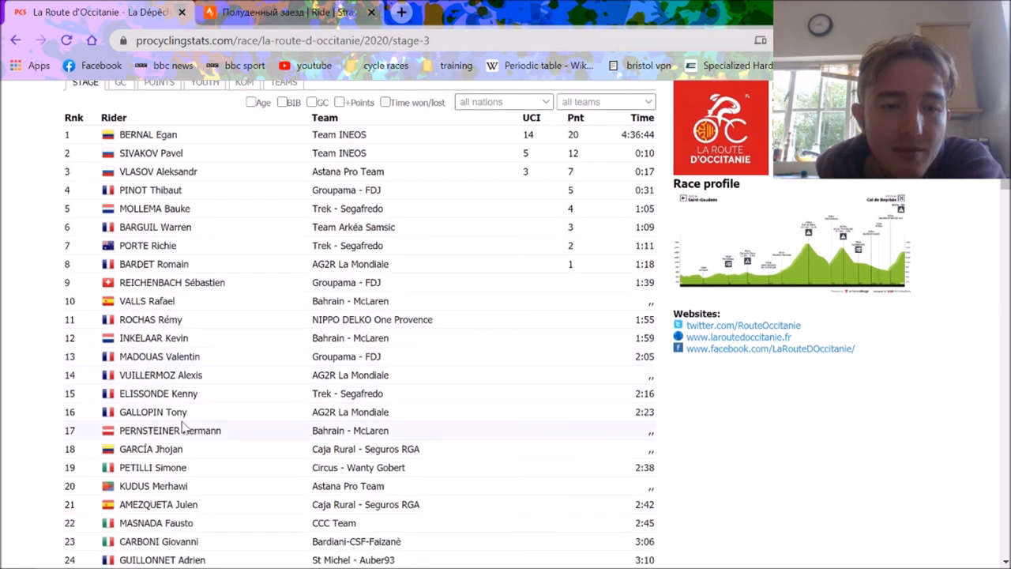
pyautogui.scroll(-3)
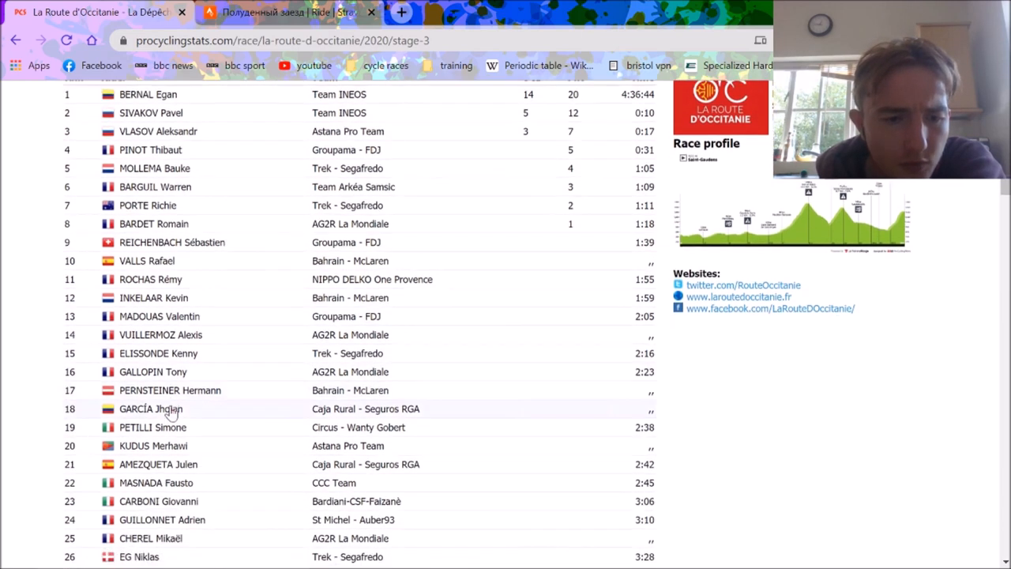
pyautogui.scroll(-3)
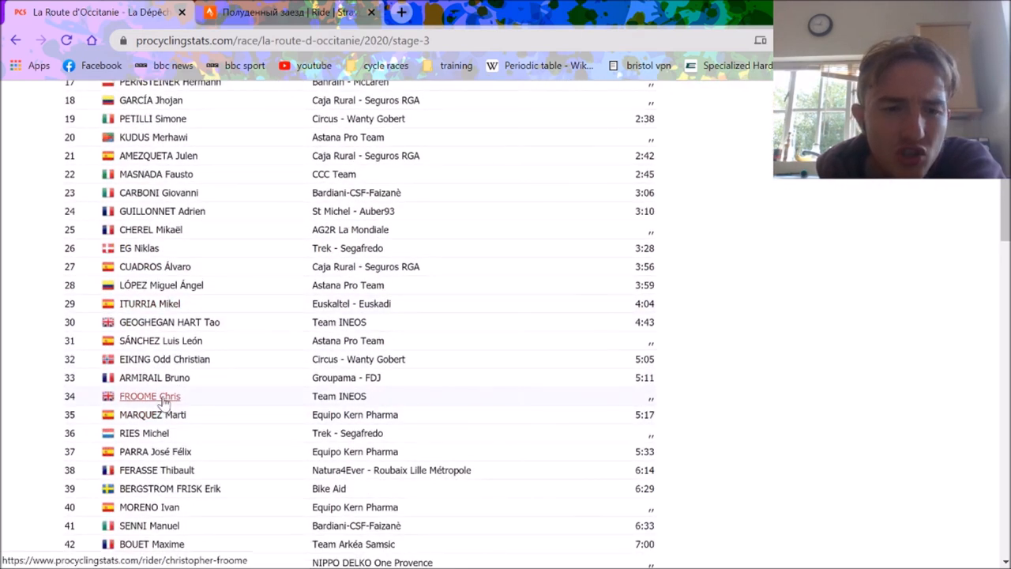
pyautogui.moveTo(161, 285)
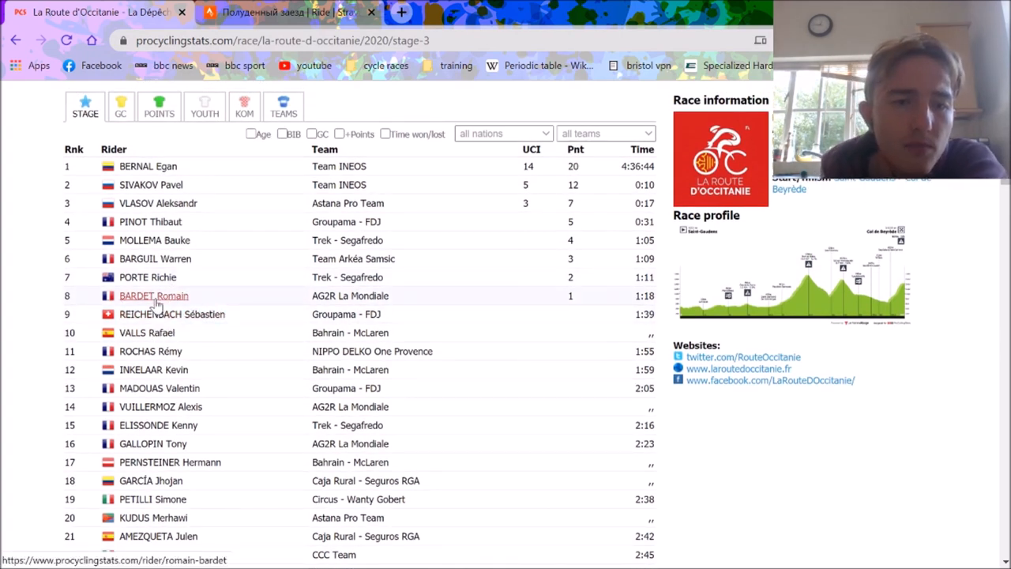
pyautogui.moveTo(148, 276)
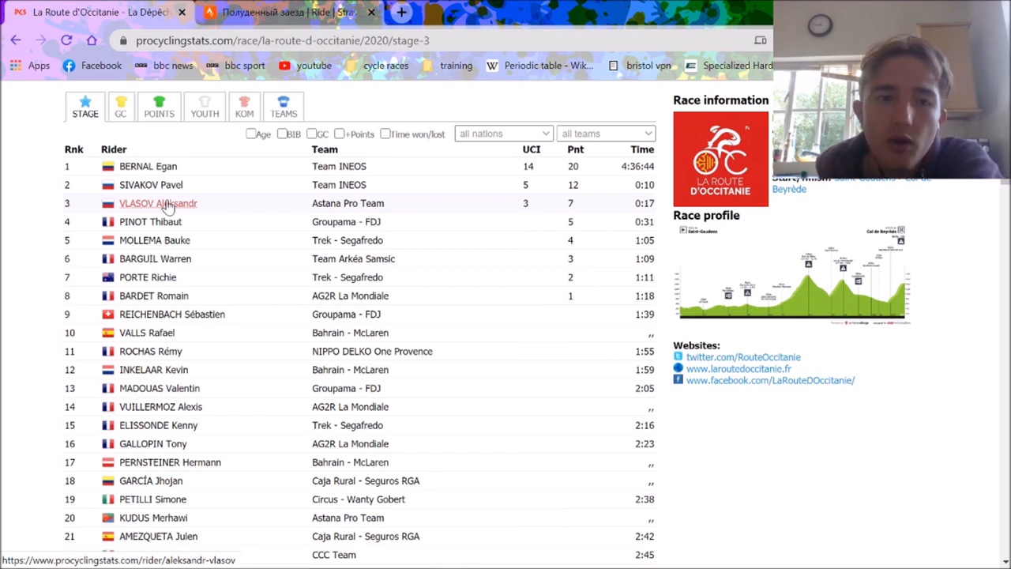
pyautogui.click(158, 203)
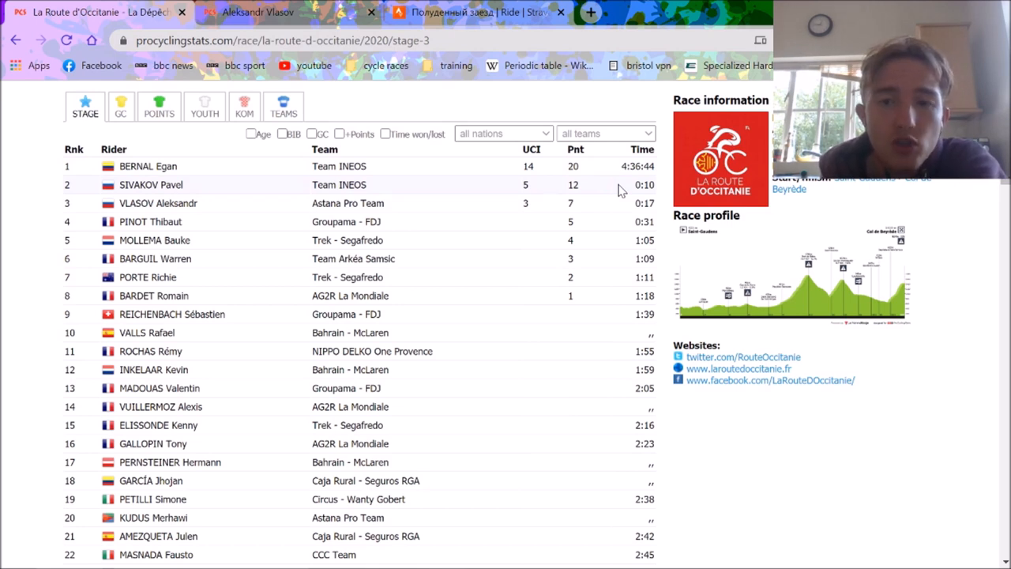
pyautogui.moveTo(281, 11)
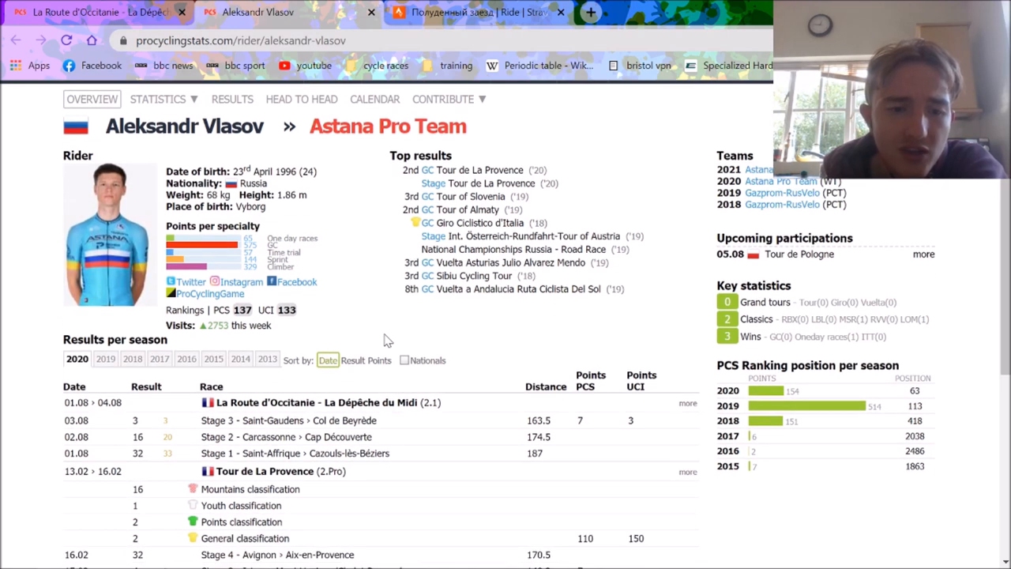
pyautogui.scroll(-3)
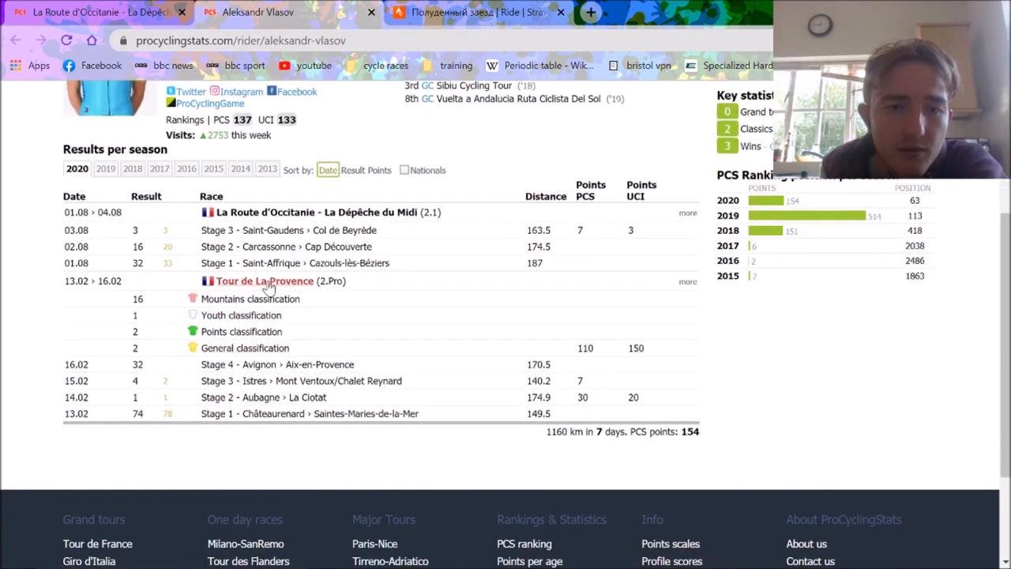
pyautogui.moveTo(351, 300)
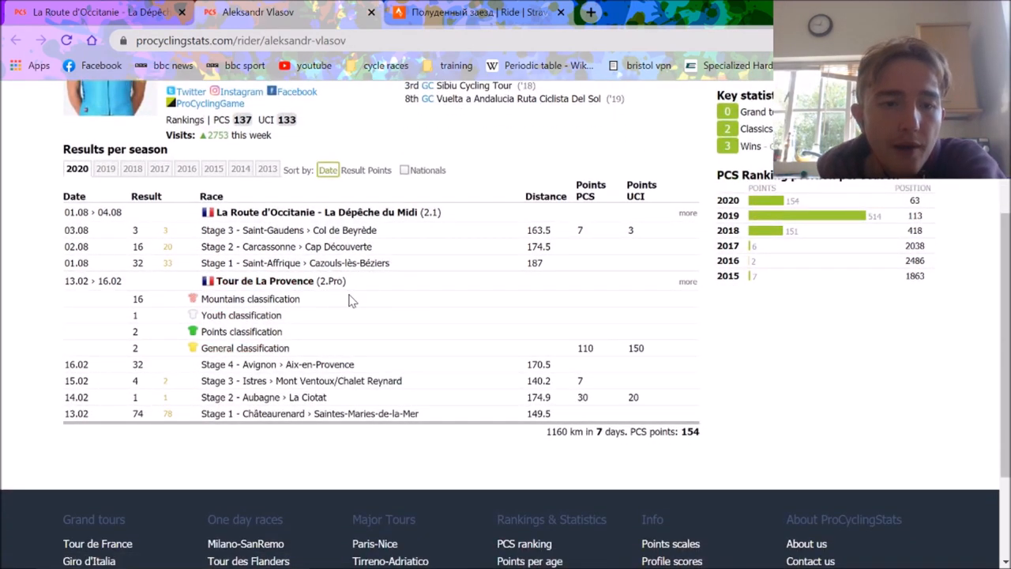
pyautogui.moveTo(300, 381)
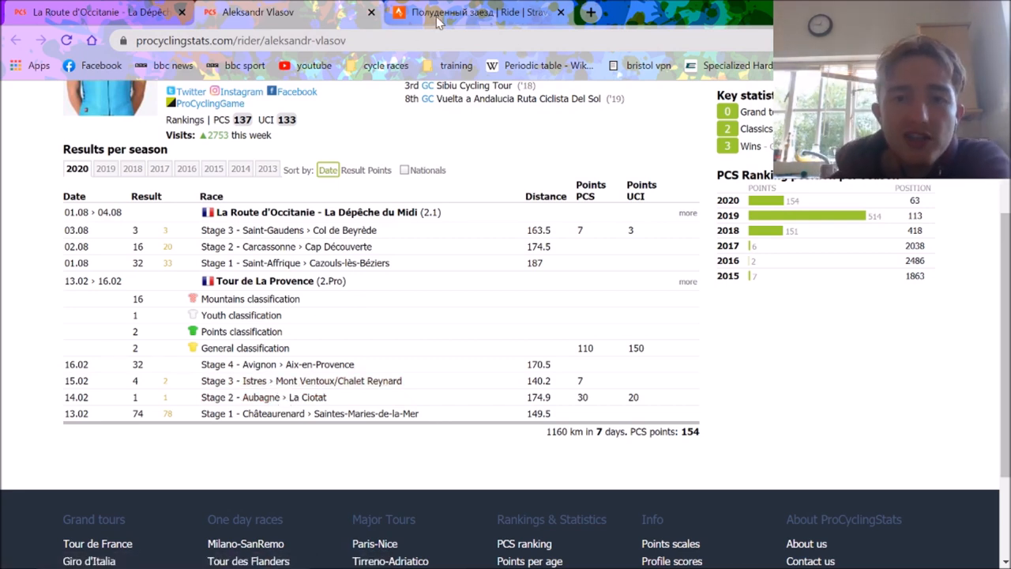
pyautogui.moveTo(438, 23)
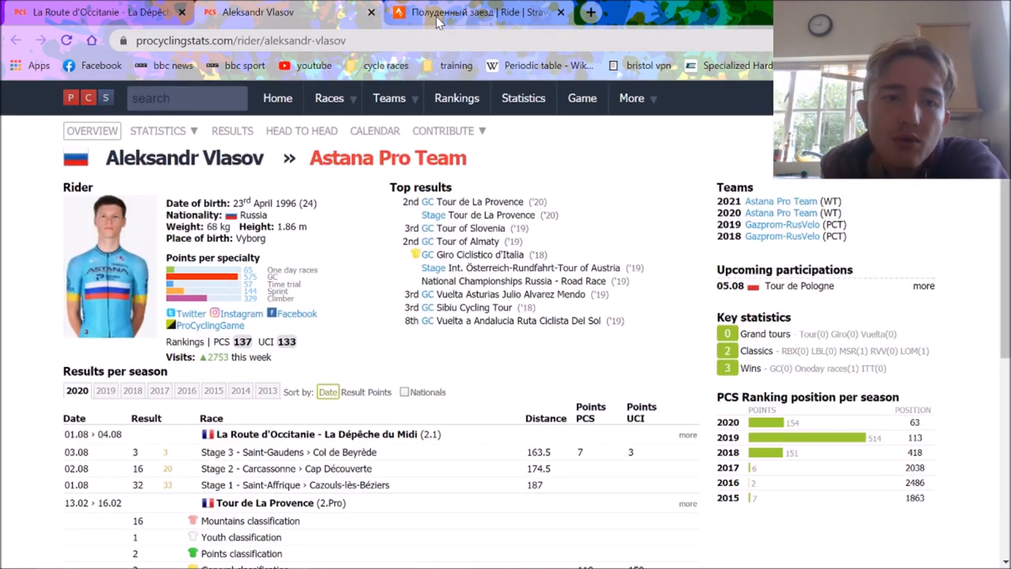
# - Show Vlasov's 3 August 2020 ride overview: 163.11 km, 4:35:27, 299 W weighted power
pyautogui.click(473, 12)
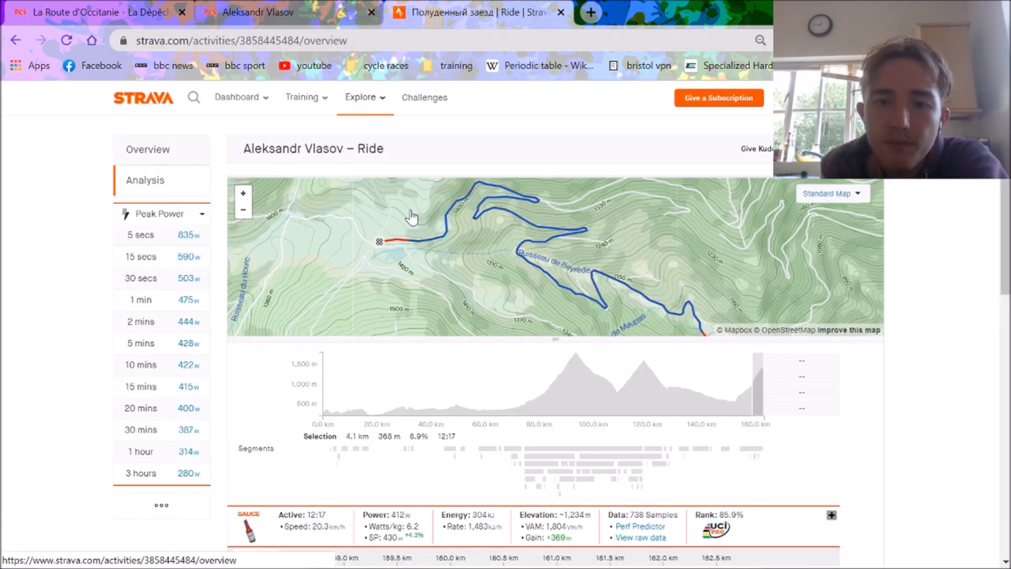
pyautogui.click(147, 150)
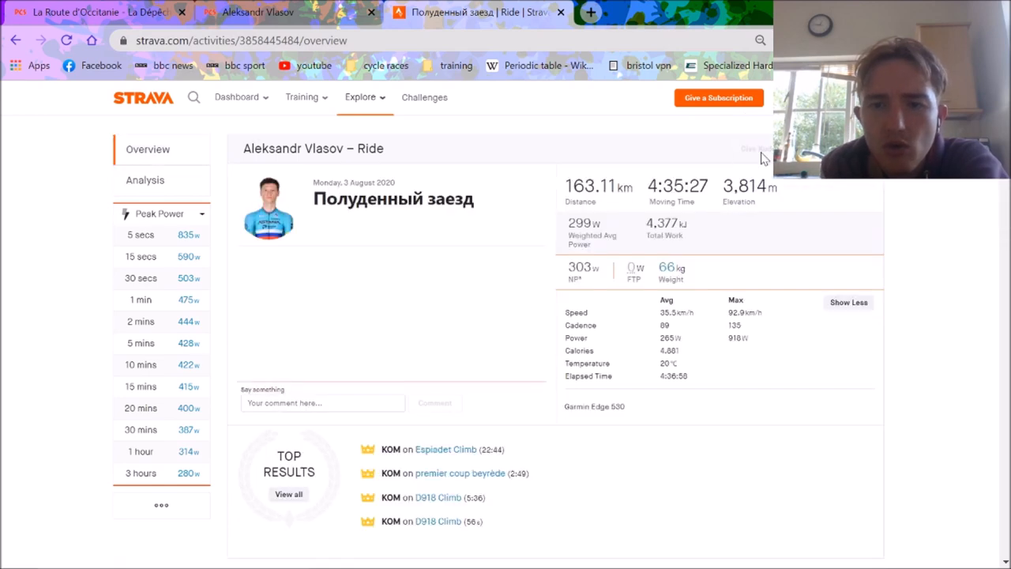
pyautogui.moveTo(668, 275)
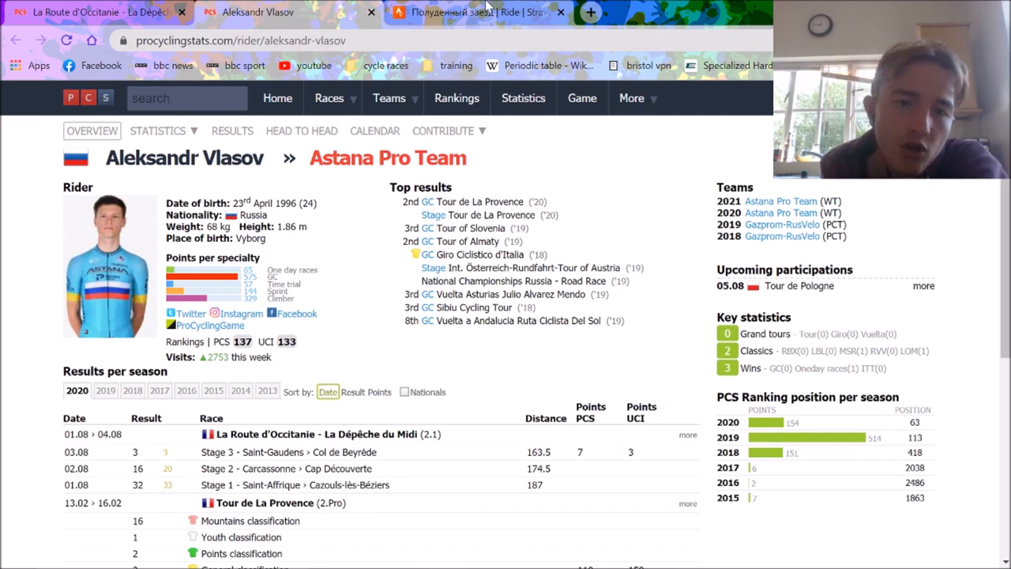
pyautogui.click(474, 12)
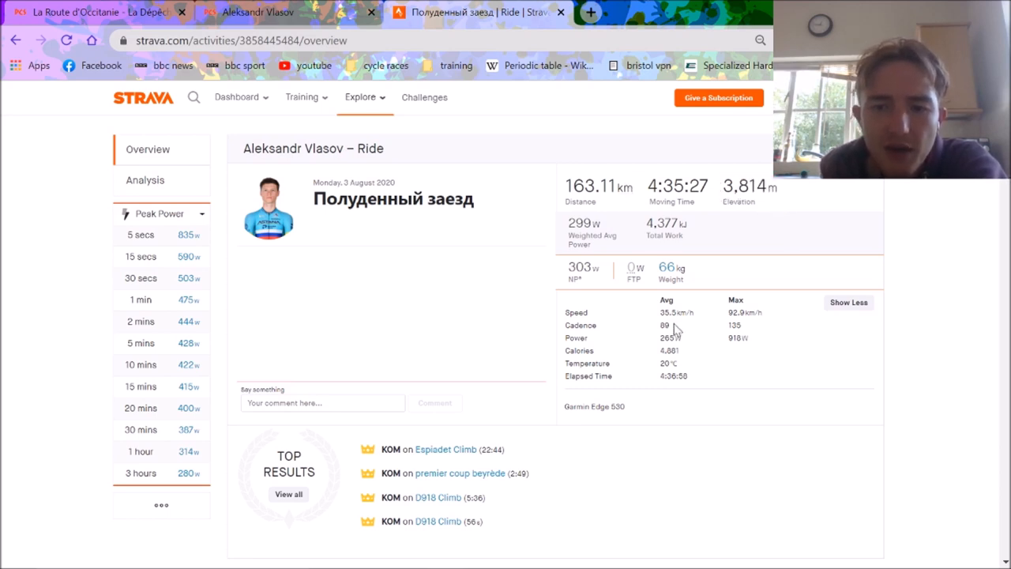
pyautogui.moveTo(695, 332)
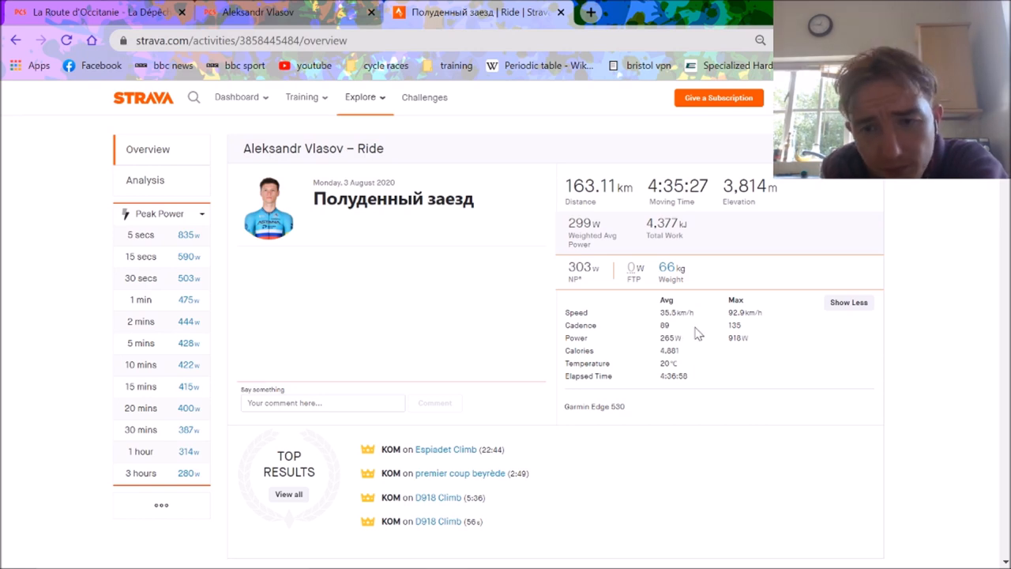
pyautogui.moveTo(743, 312)
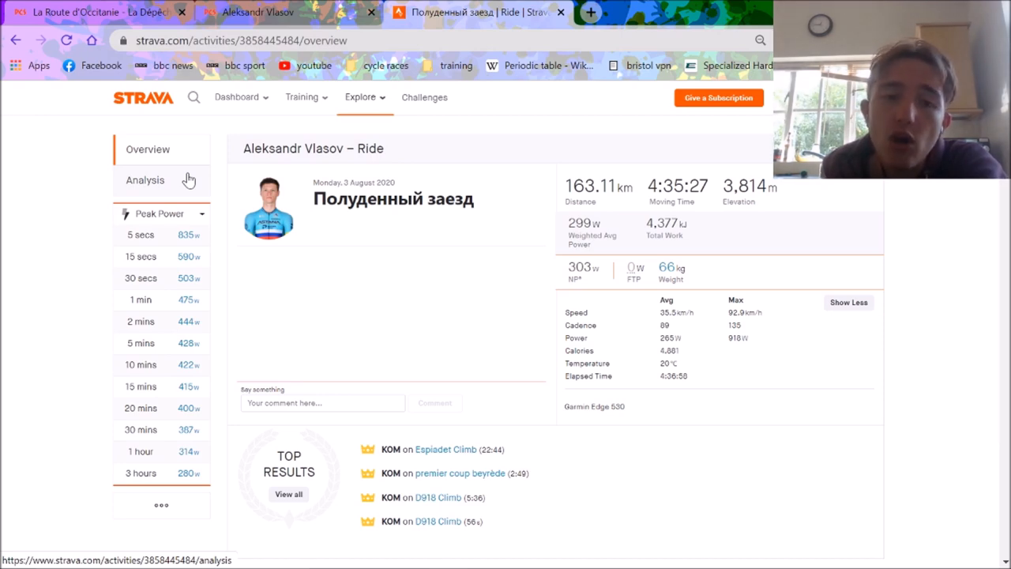
# - Open the ride's detailed Analysis charts and scroll down through them
pyautogui.click(144, 179)
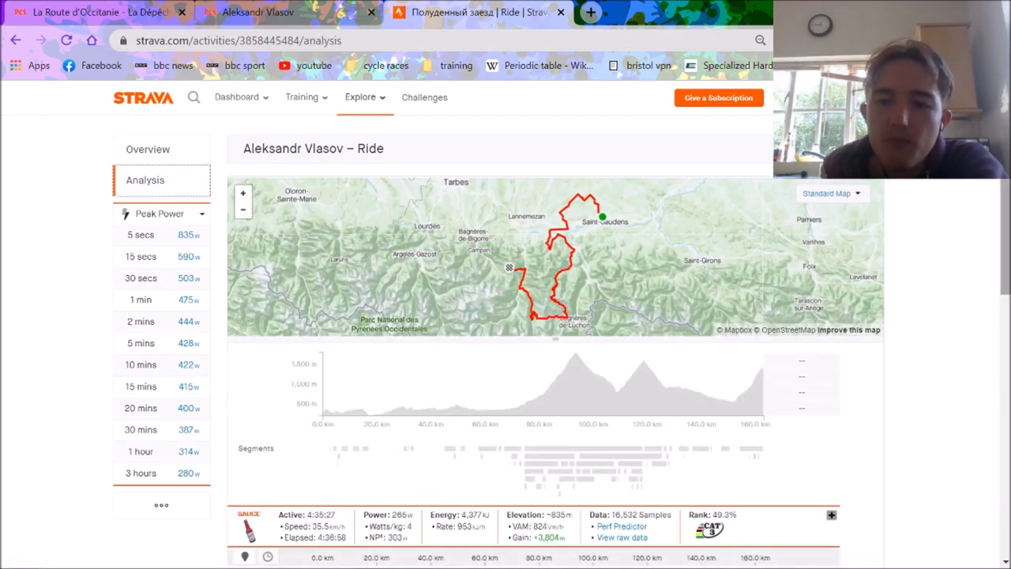
pyautogui.scroll(-3)
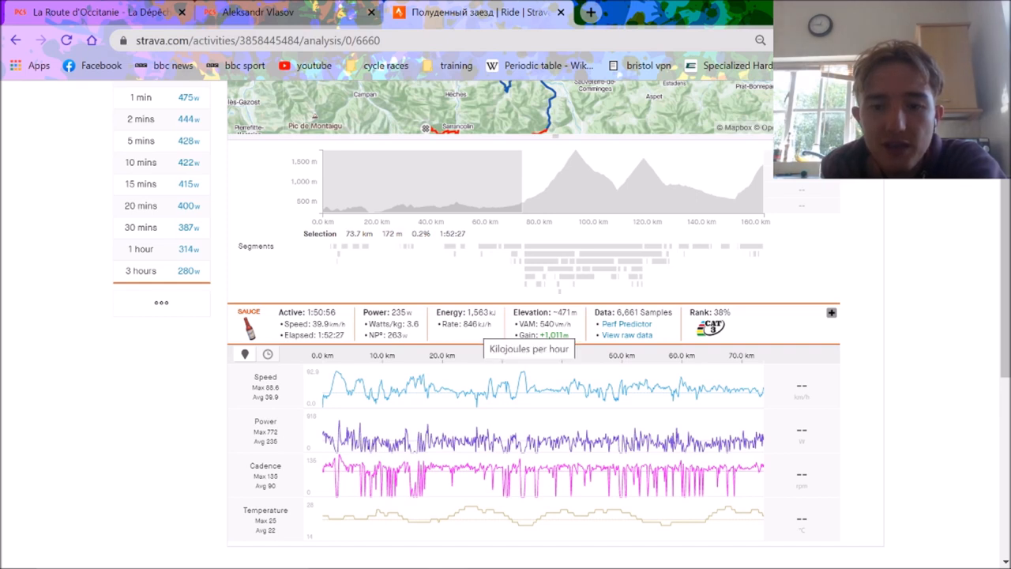
pyautogui.moveTo(388, 458)
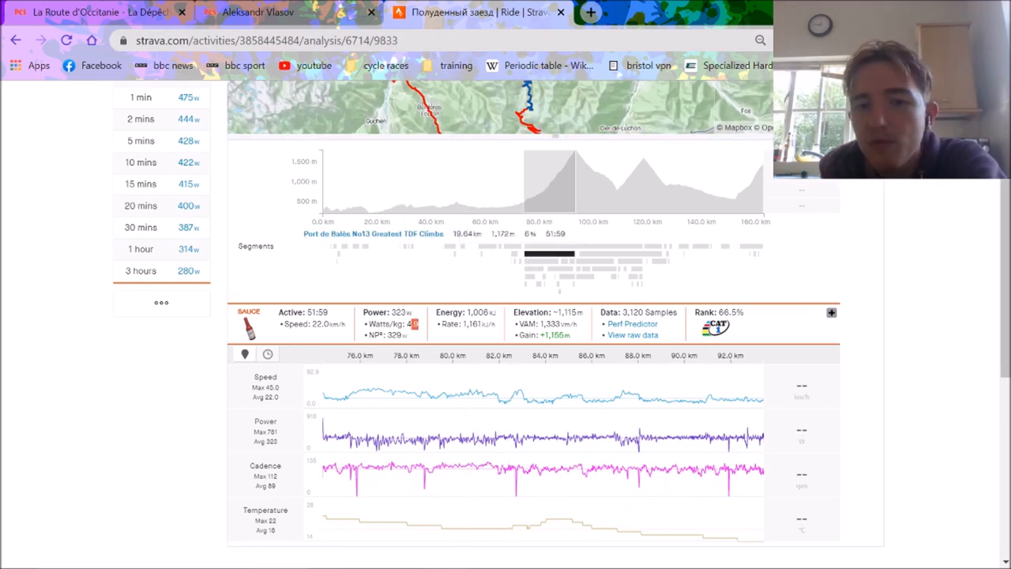
pyautogui.moveTo(399, 324)
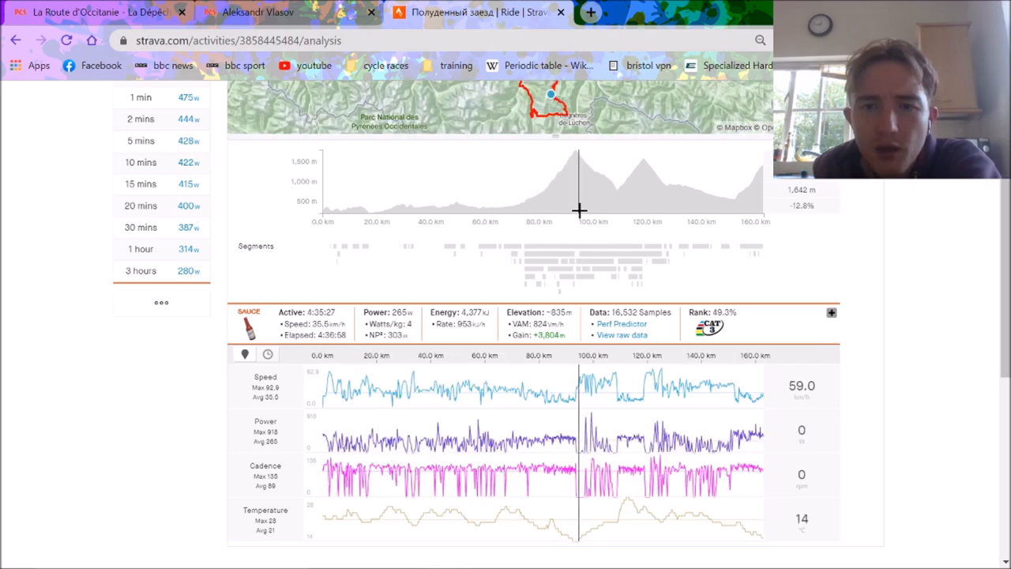
pyautogui.moveTo(632, 267)
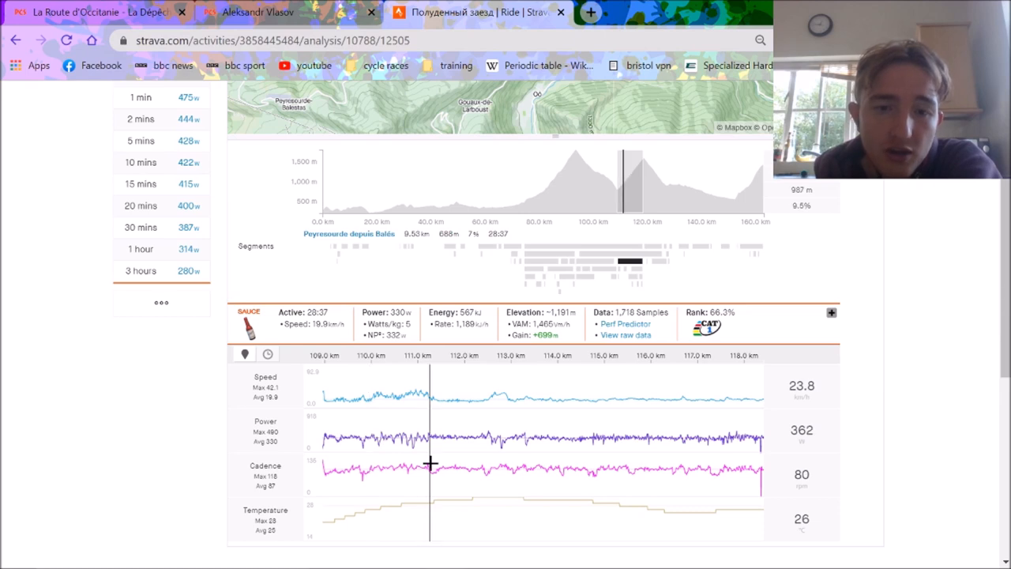
pyautogui.moveTo(486, 343)
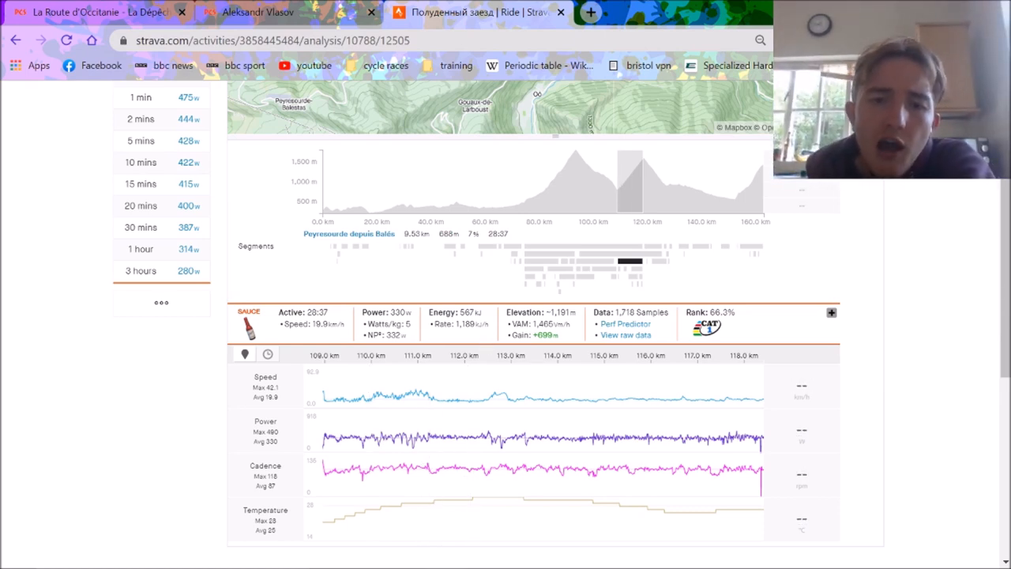
pyautogui.moveTo(397, 324)
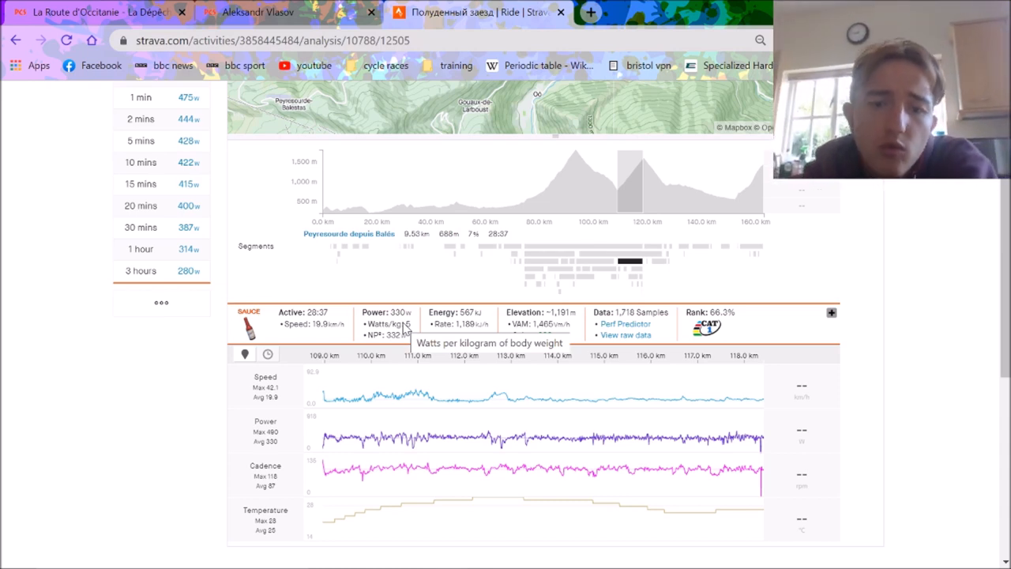
pyautogui.moveTo(484, 430)
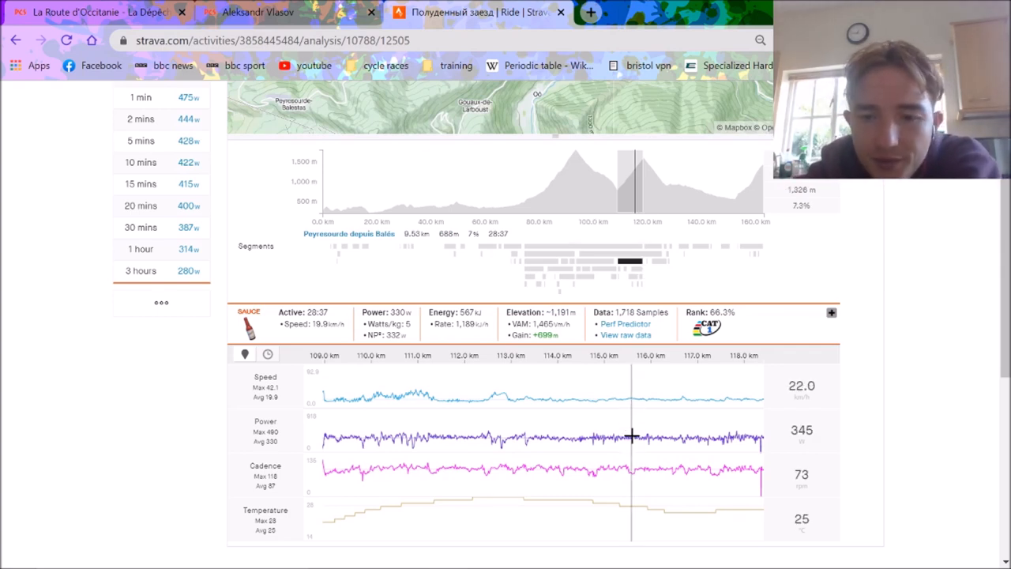
pyautogui.moveTo(627, 449)
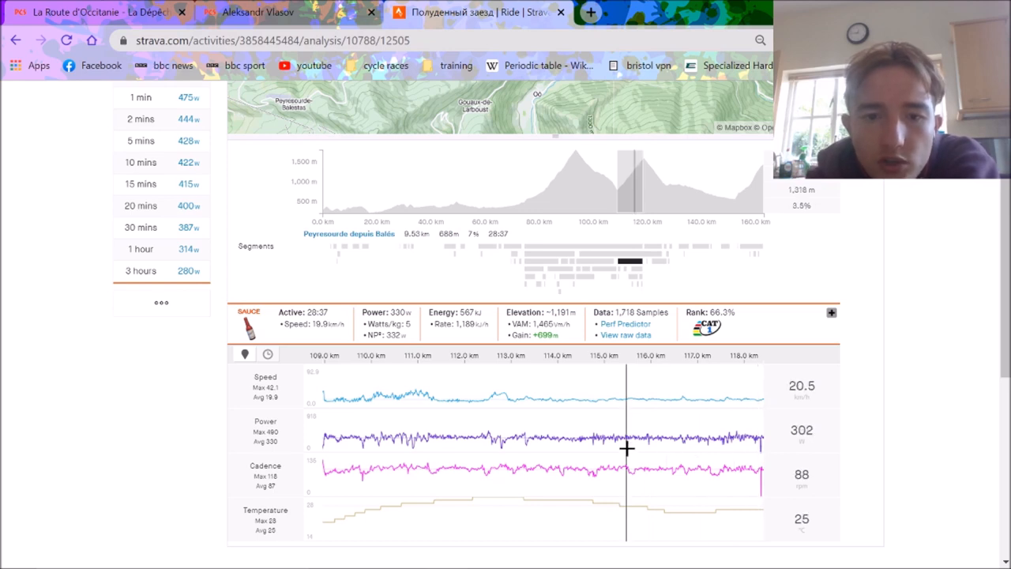
pyautogui.moveTo(664, 187)
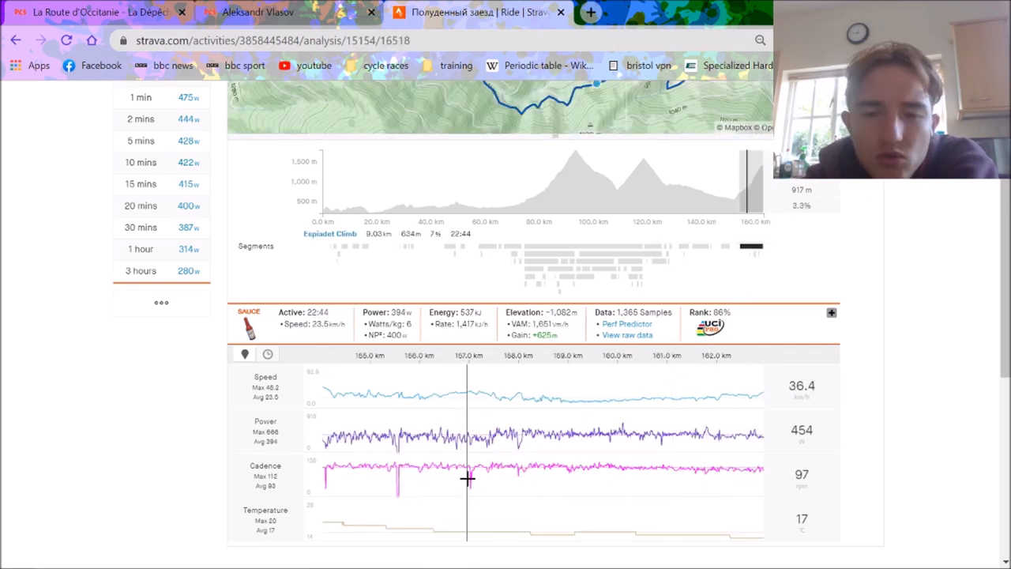
pyautogui.moveTo(750, 249)
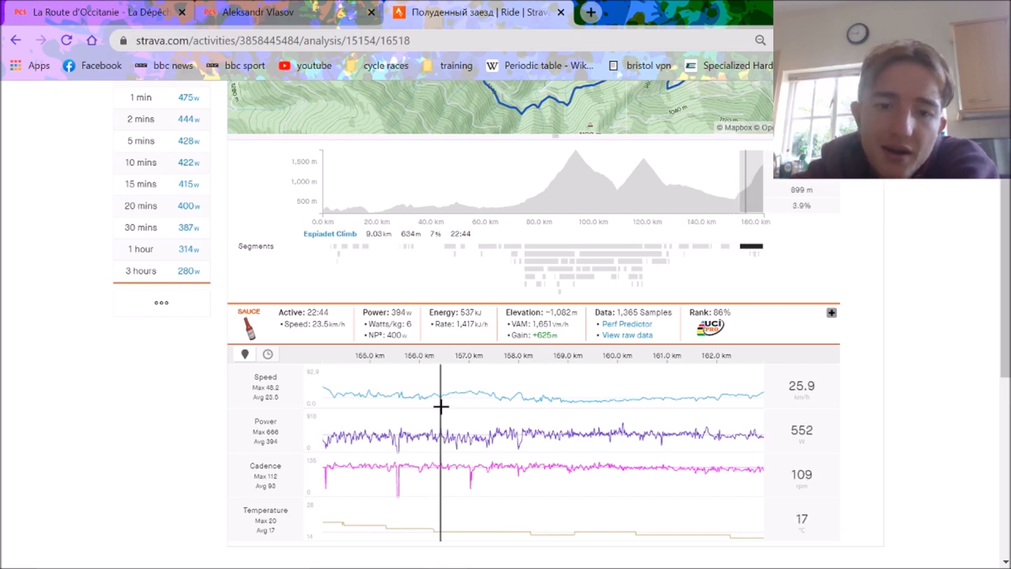
pyautogui.moveTo(434, 406)
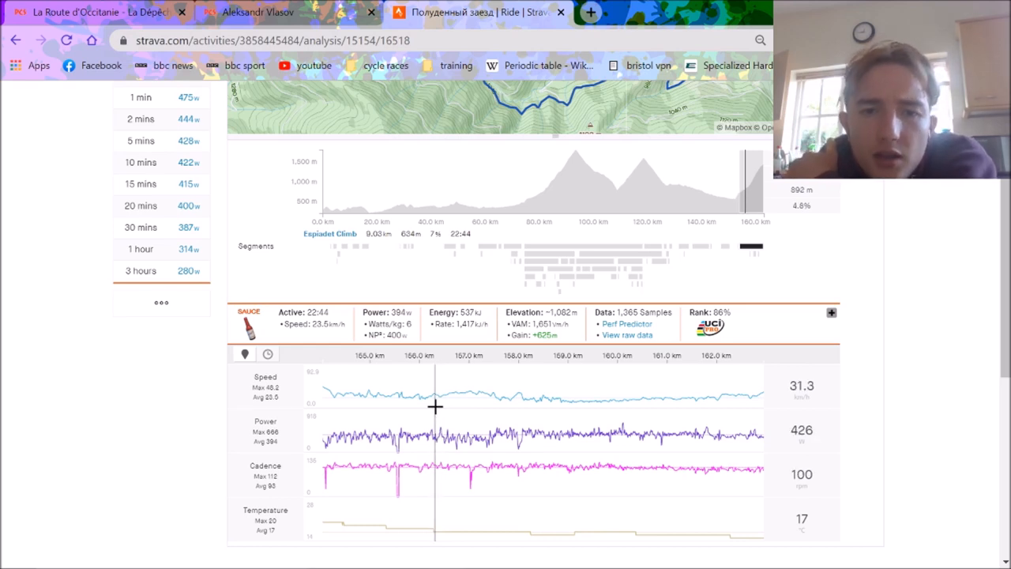
pyautogui.moveTo(284, 403)
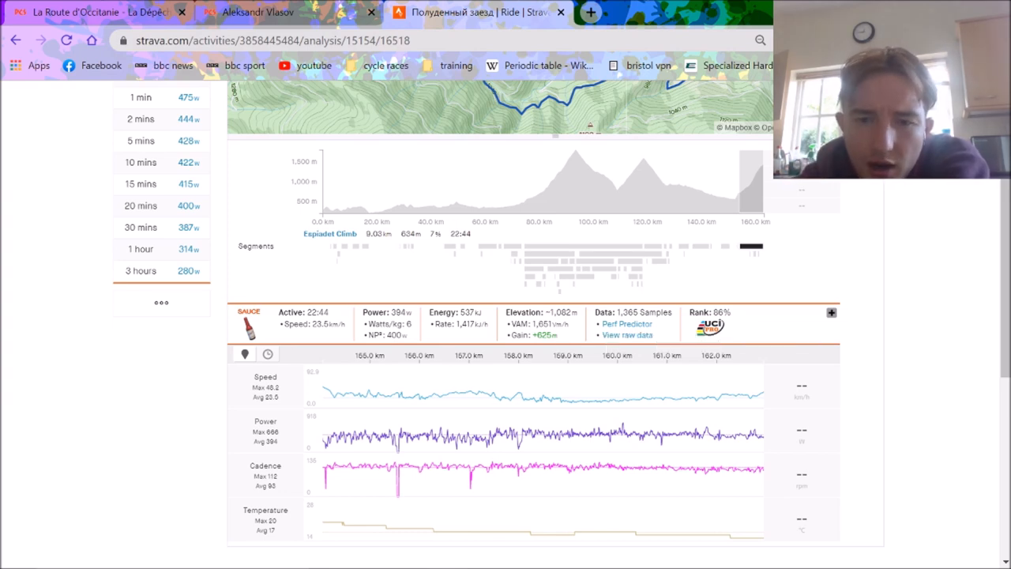
pyautogui.moveTo(541, 323)
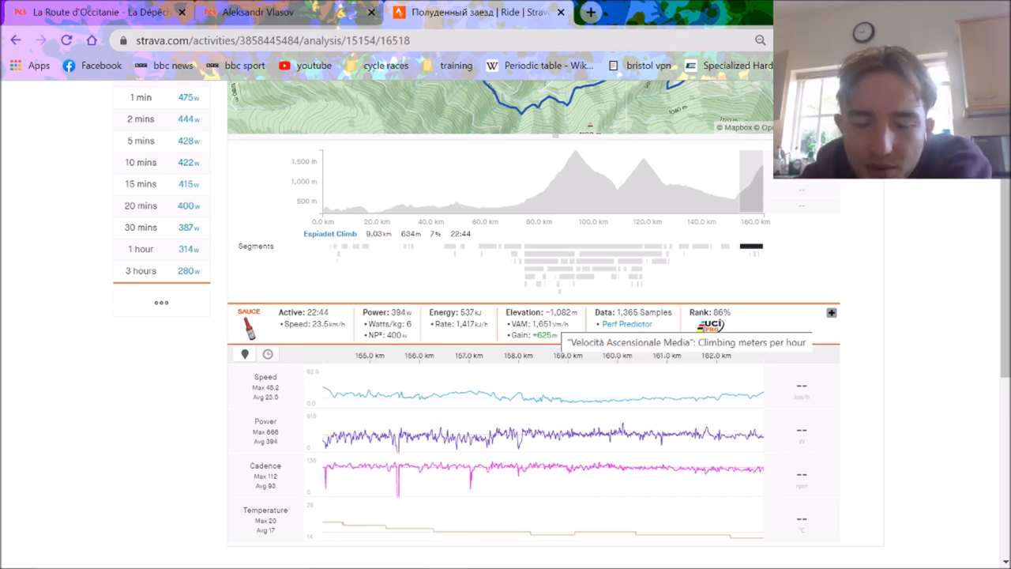
pyautogui.moveTo(332, 444)
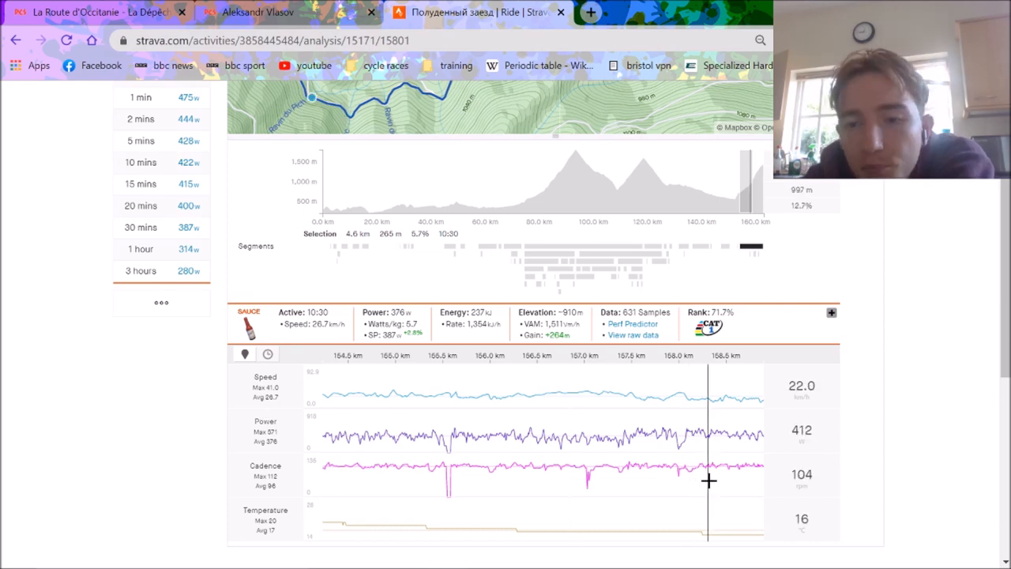
pyautogui.moveTo(582, 456)
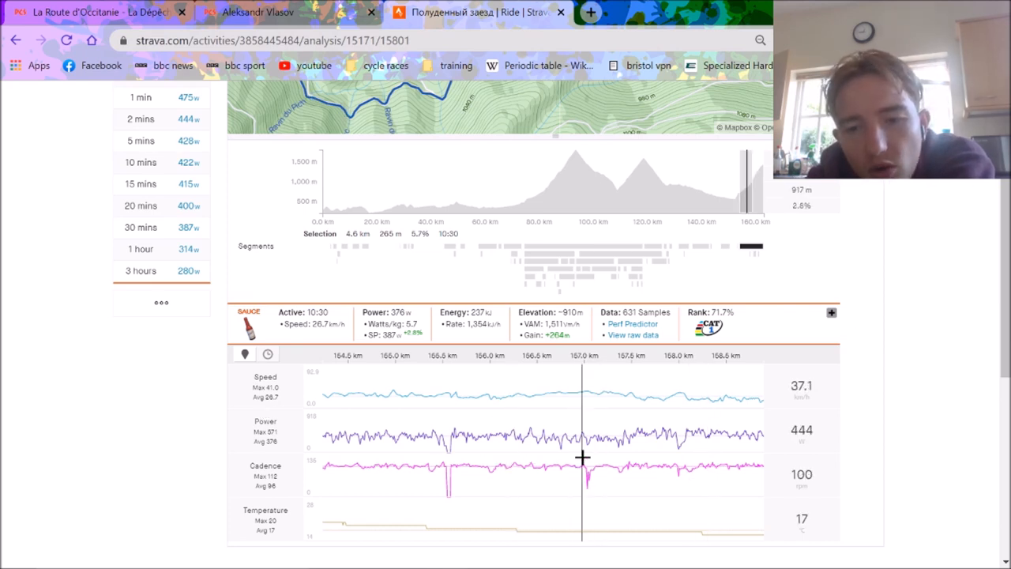
pyautogui.moveTo(711, 453)
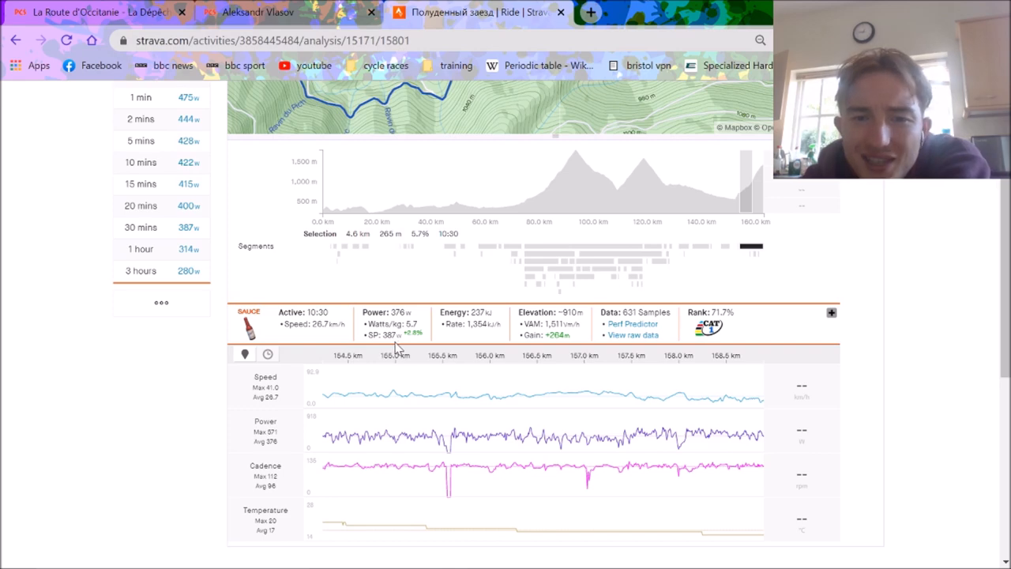
pyautogui.moveTo(749, 251)
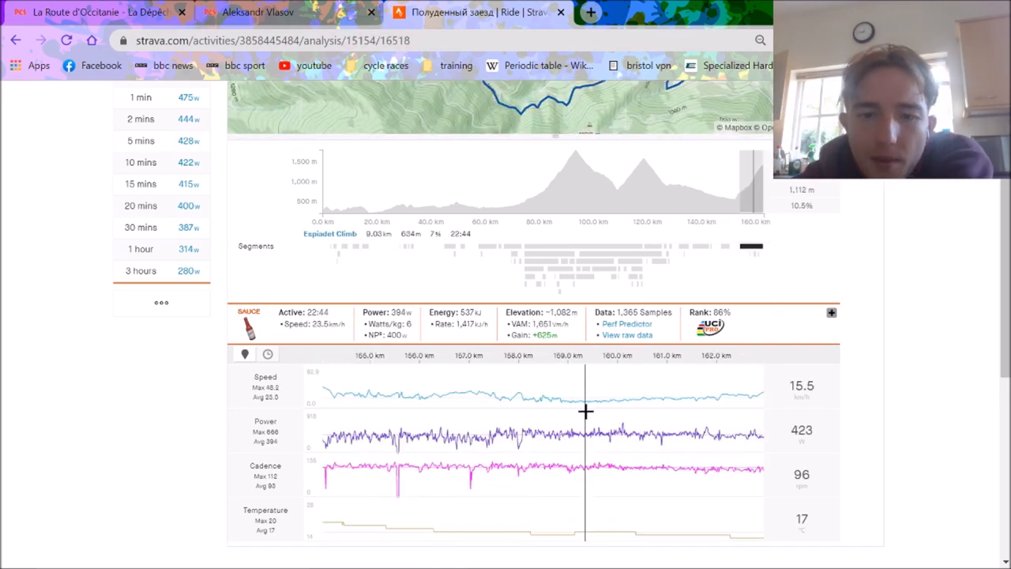
pyautogui.moveTo(726, 442)
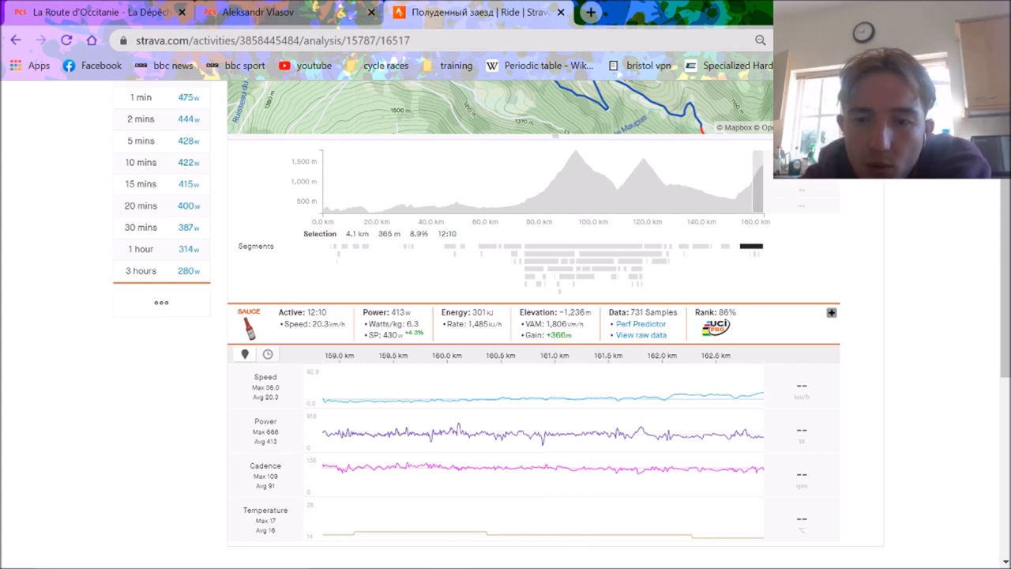
pyautogui.moveTo(647, 482)
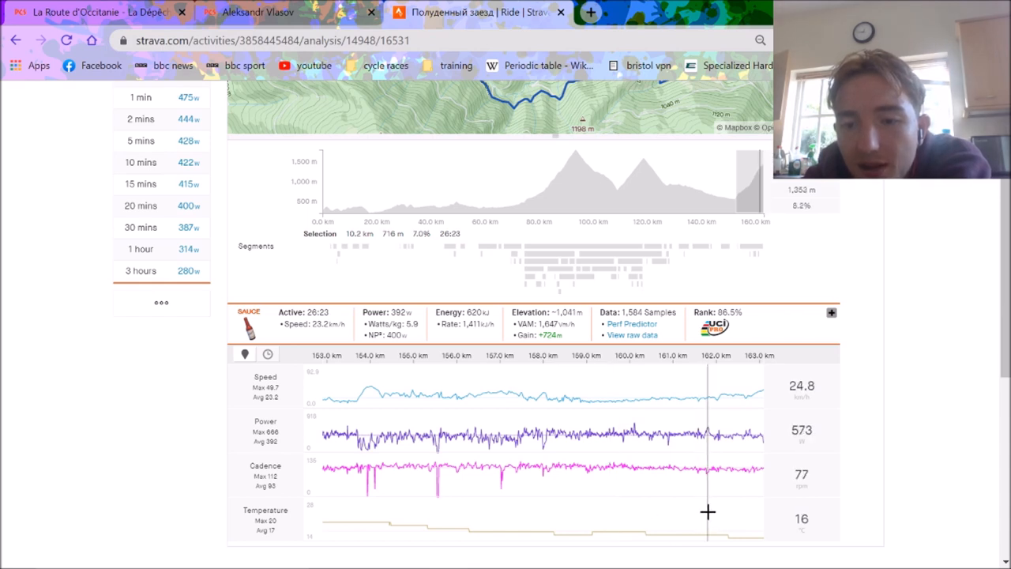
pyautogui.moveTo(755, 510)
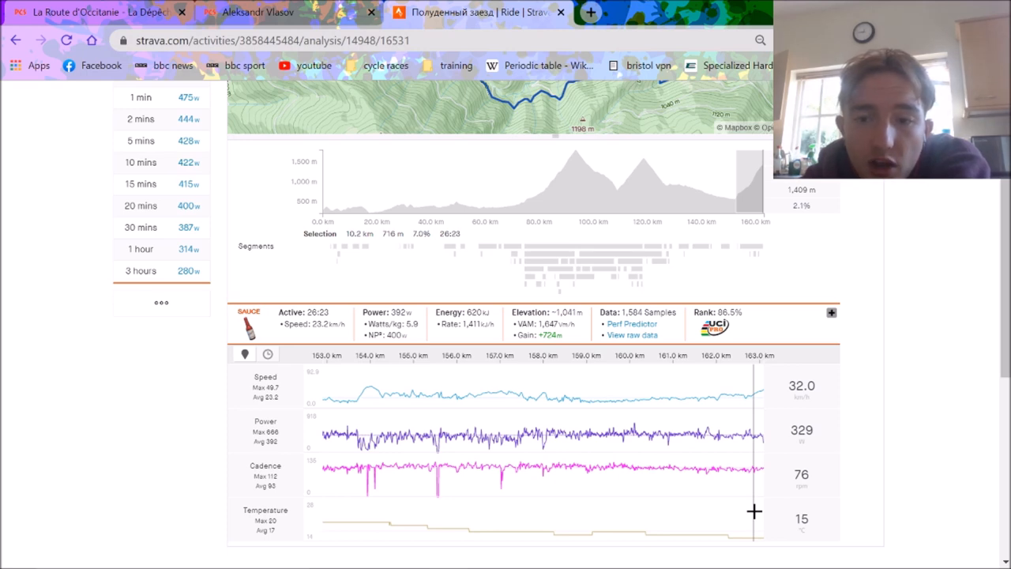
pyautogui.moveTo(543, 484)
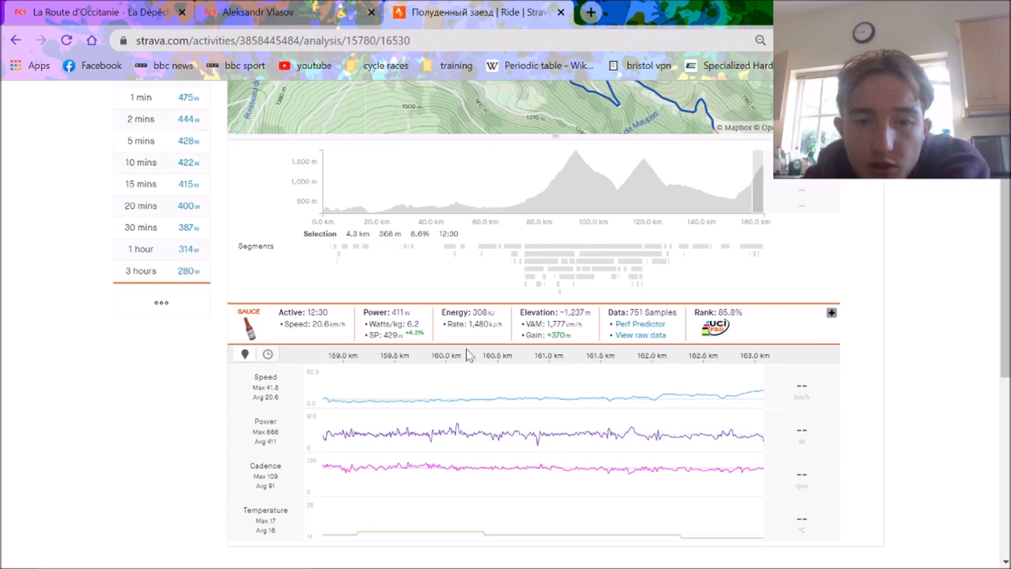
# - View the ride overview, then return to the full-ride Analysis charts
pyautogui.scroll(-3)
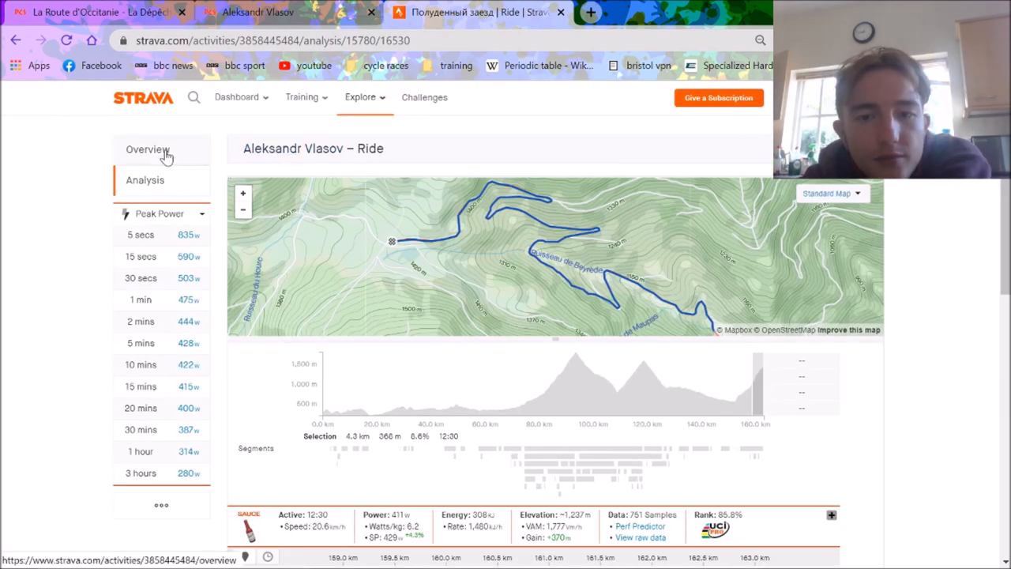
pyautogui.click(148, 149)
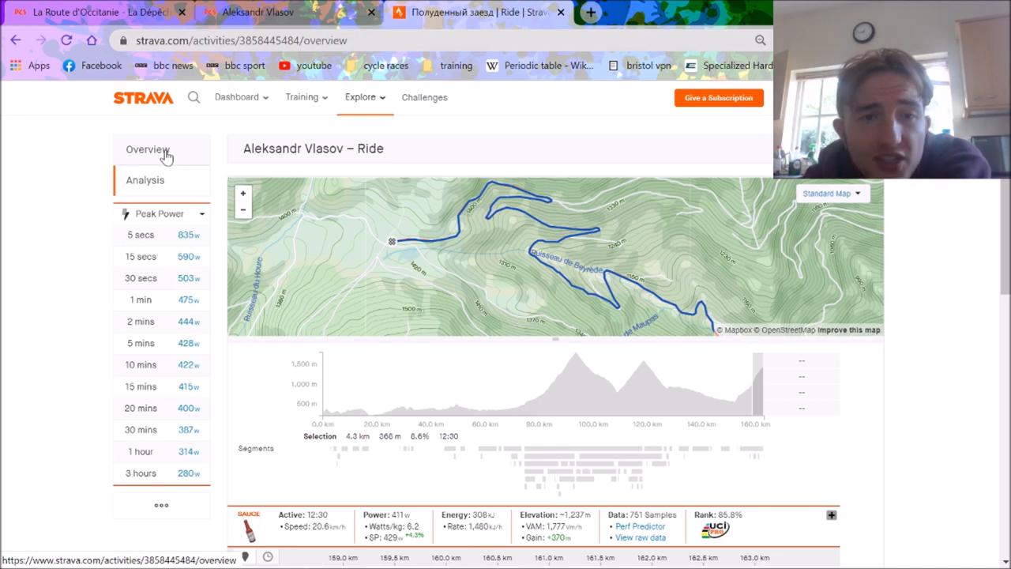
pyautogui.click(148, 149)
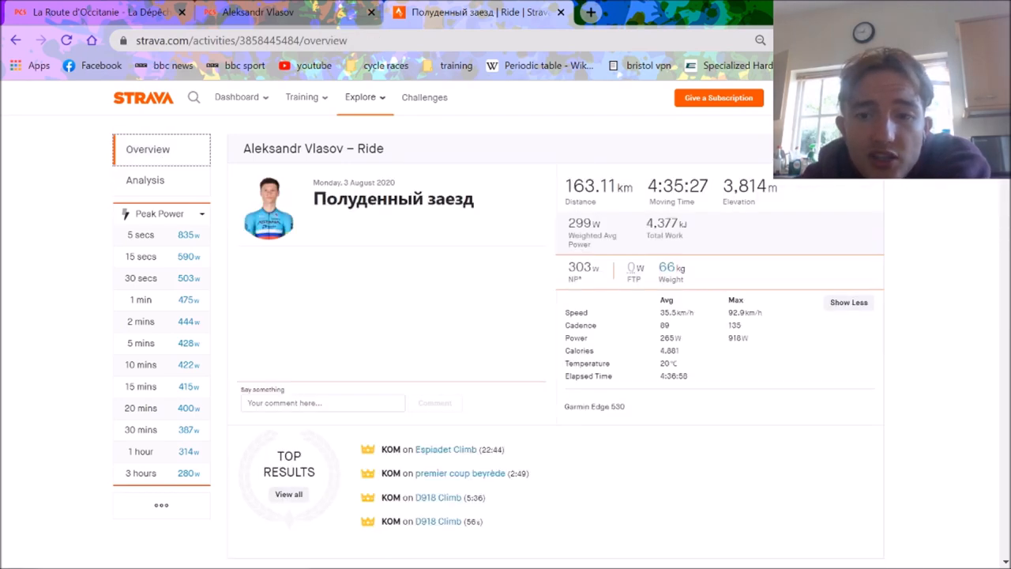
pyautogui.click(145, 180)
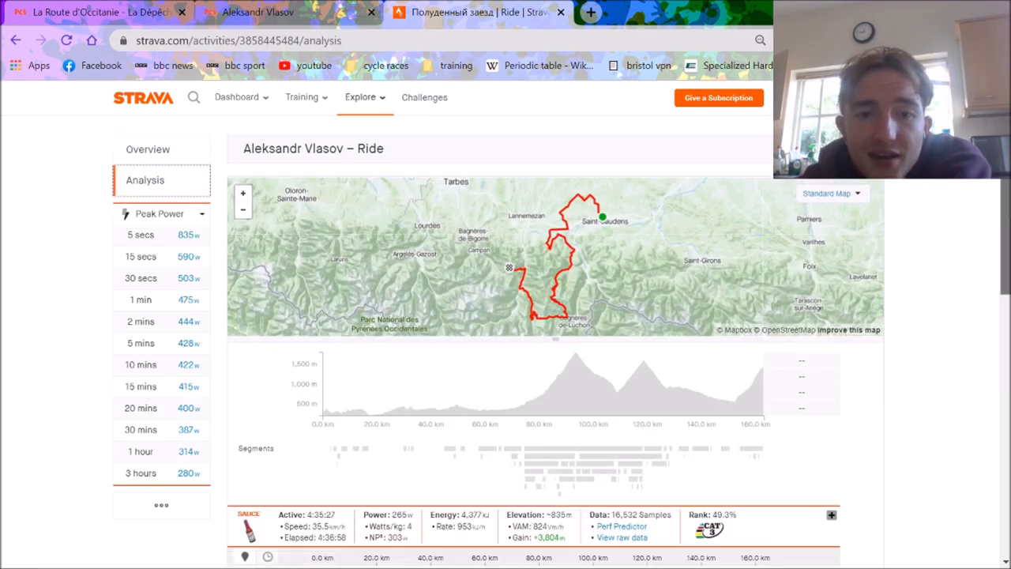
pyautogui.scroll(-3)
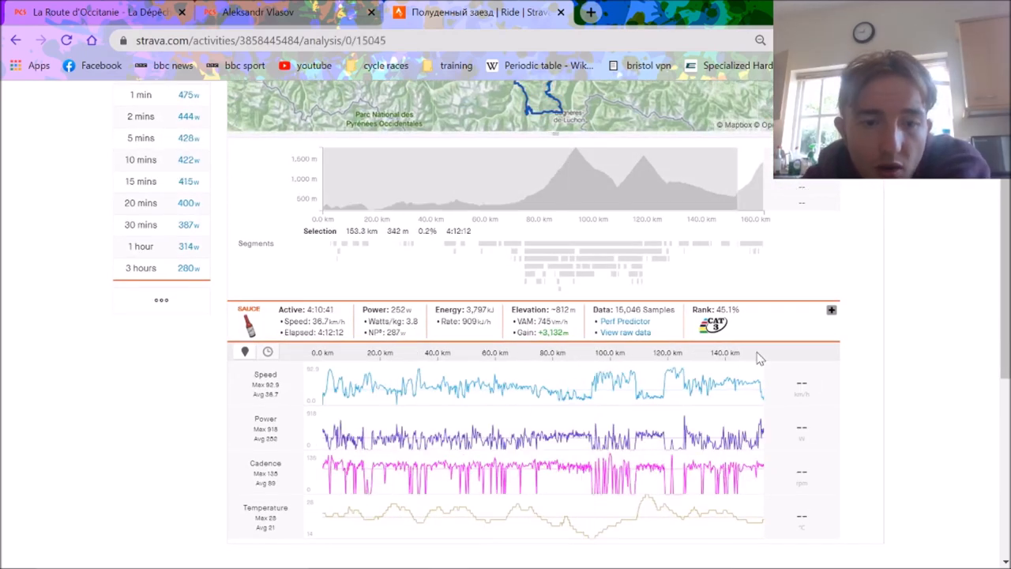
pyautogui.moveTo(735, 469)
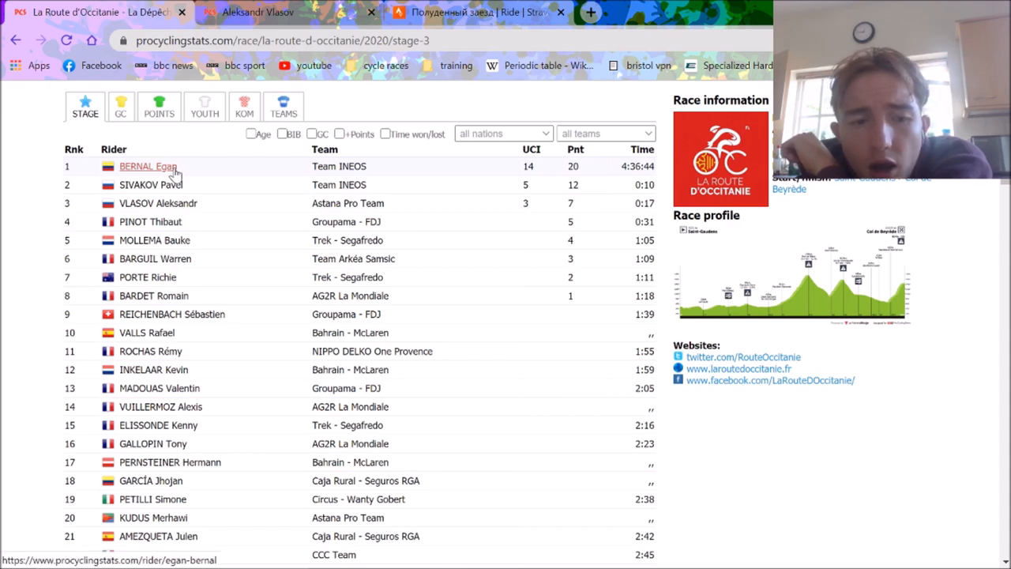
# - Review Vlasov's third place in the stage 3 results, then show the Strava ride overview
pyautogui.scroll(-3)
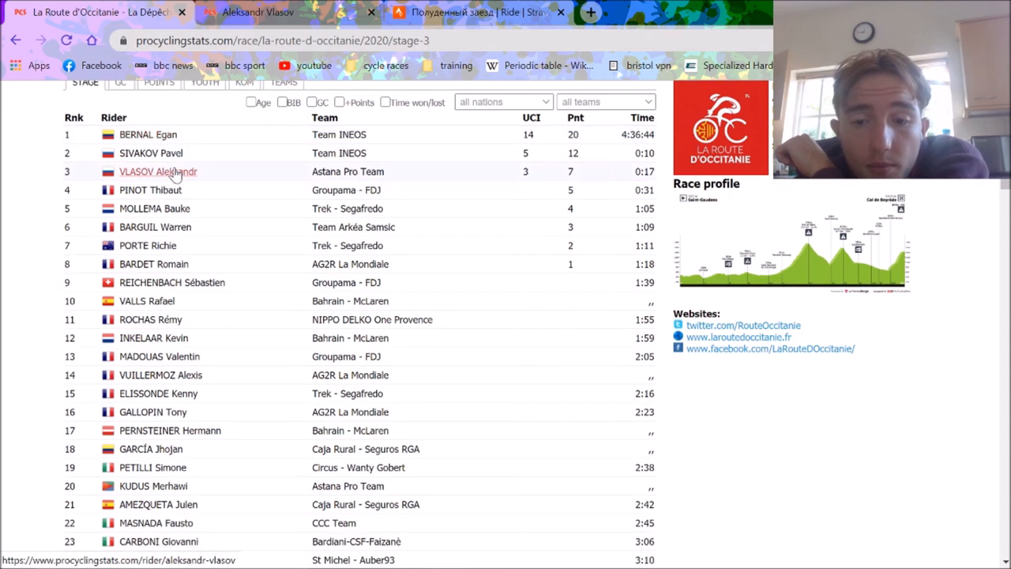
pyautogui.scroll(-3)
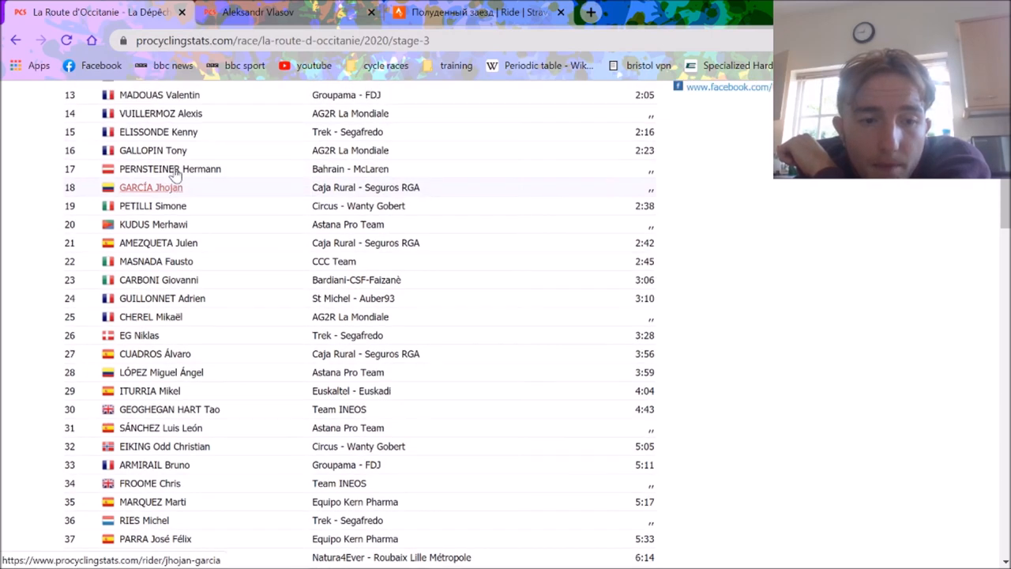
pyautogui.scroll(-3)
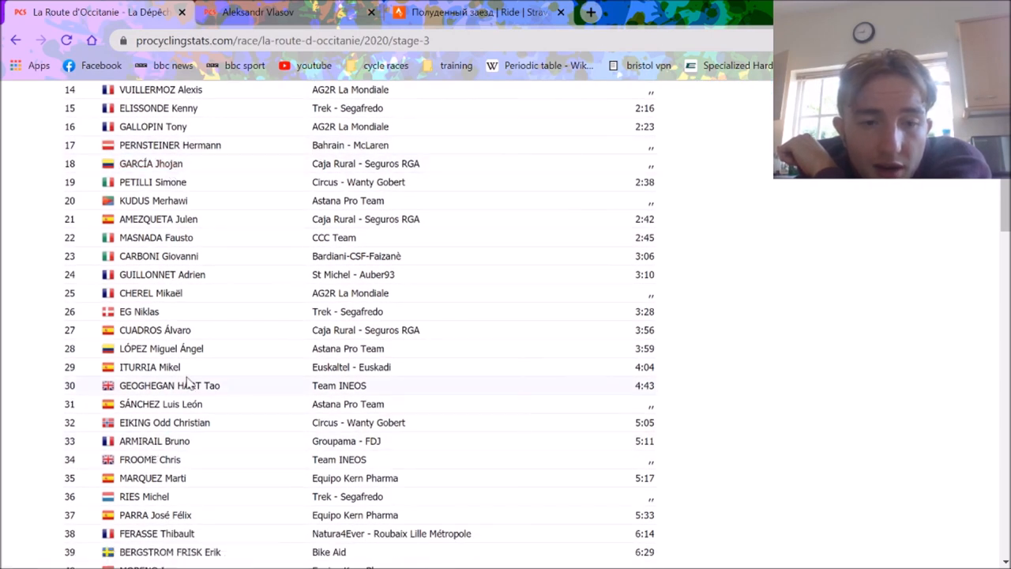
pyautogui.scroll(-3)
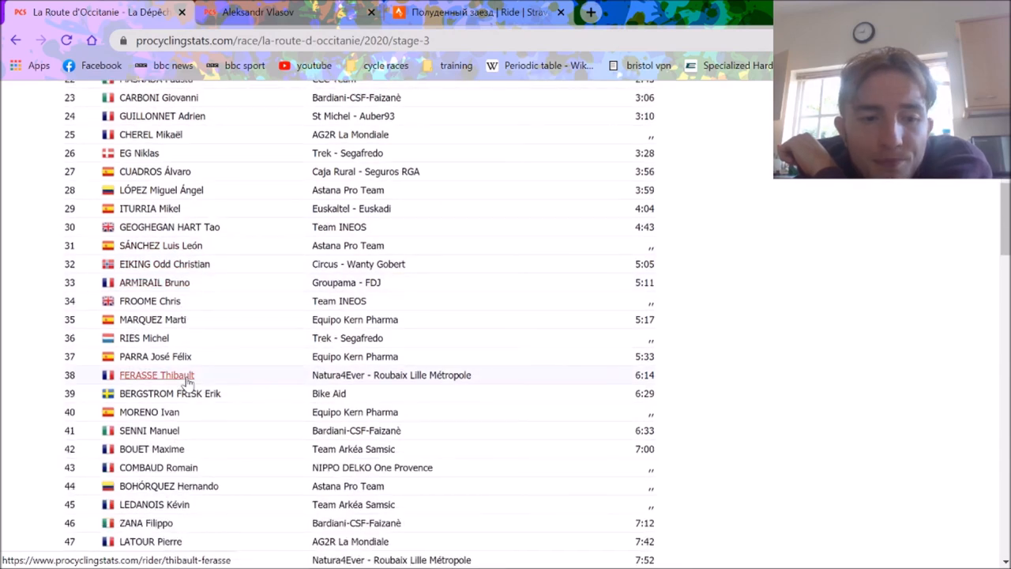
pyautogui.scroll(-3)
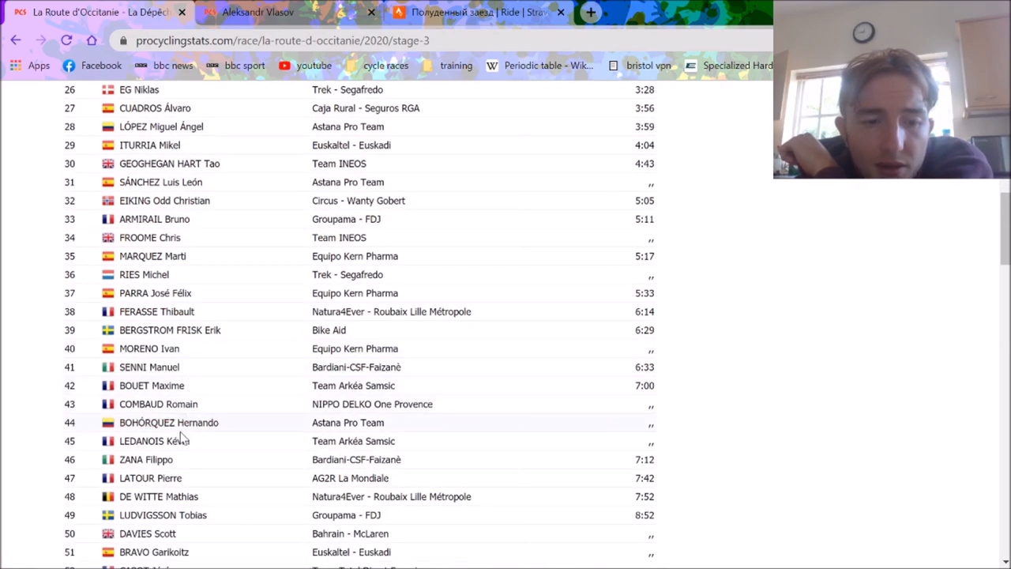
pyautogui.scroll(3)
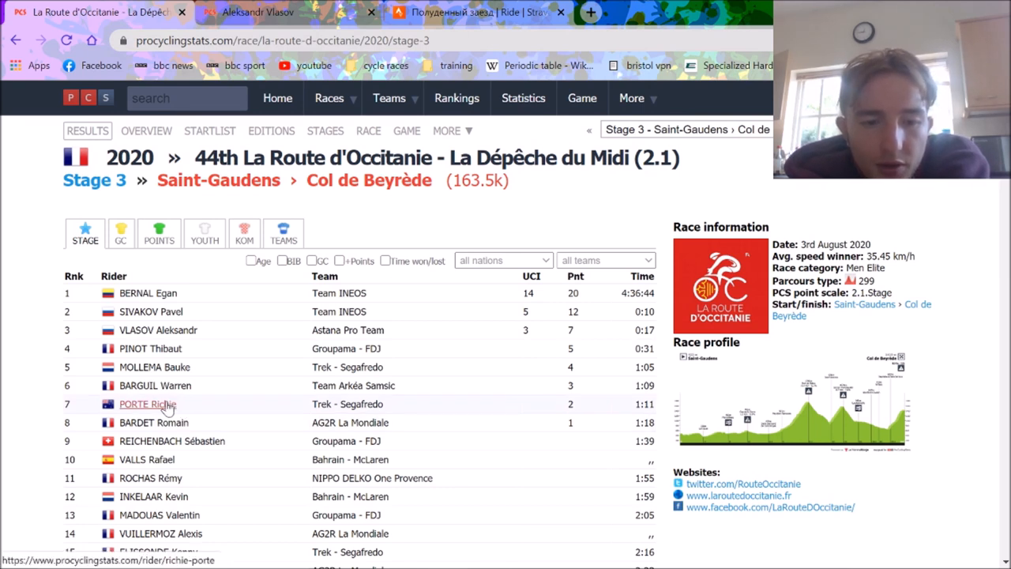
pyautogui.click(478, 12)
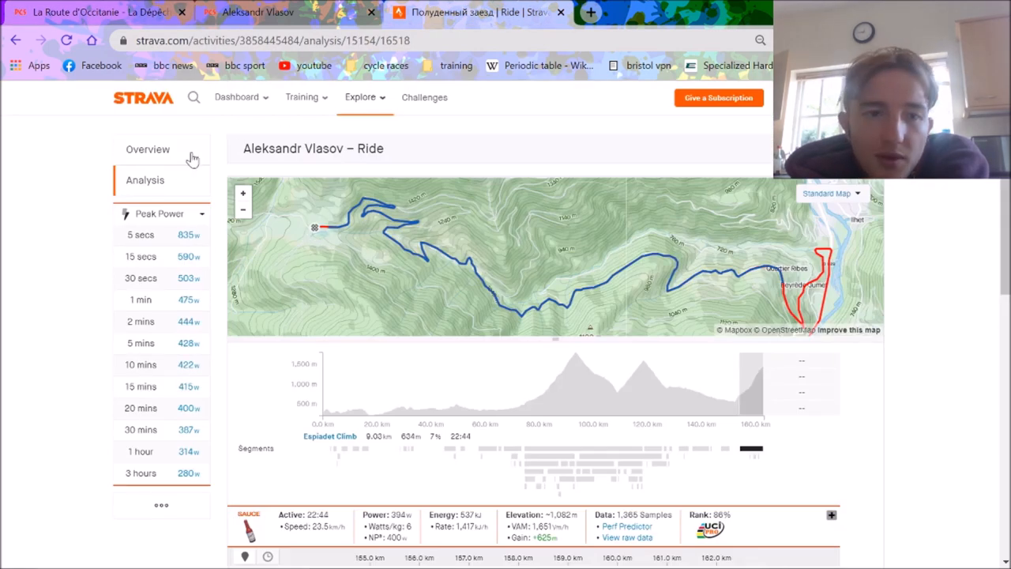
pyautogui.click(148, 149)
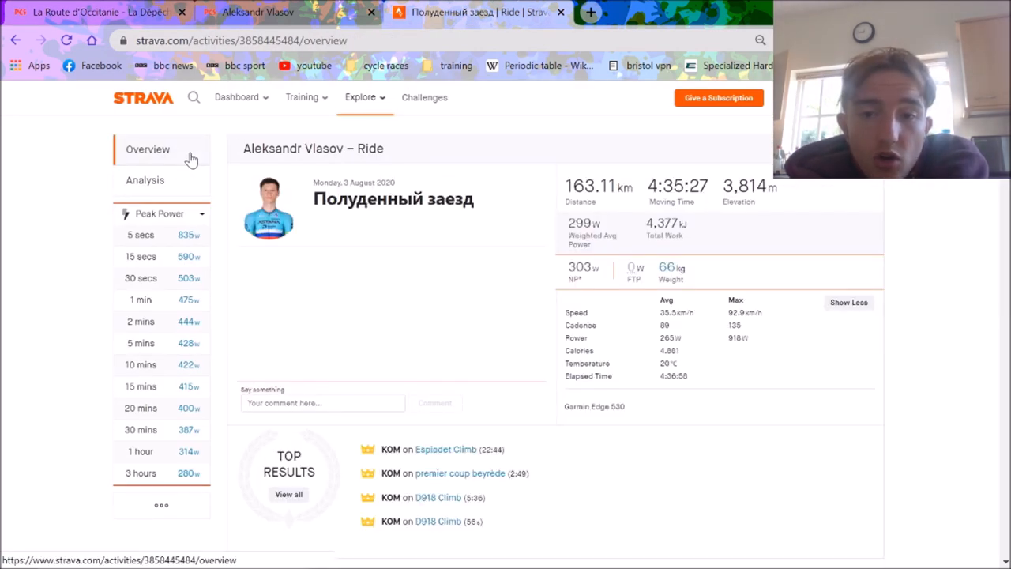